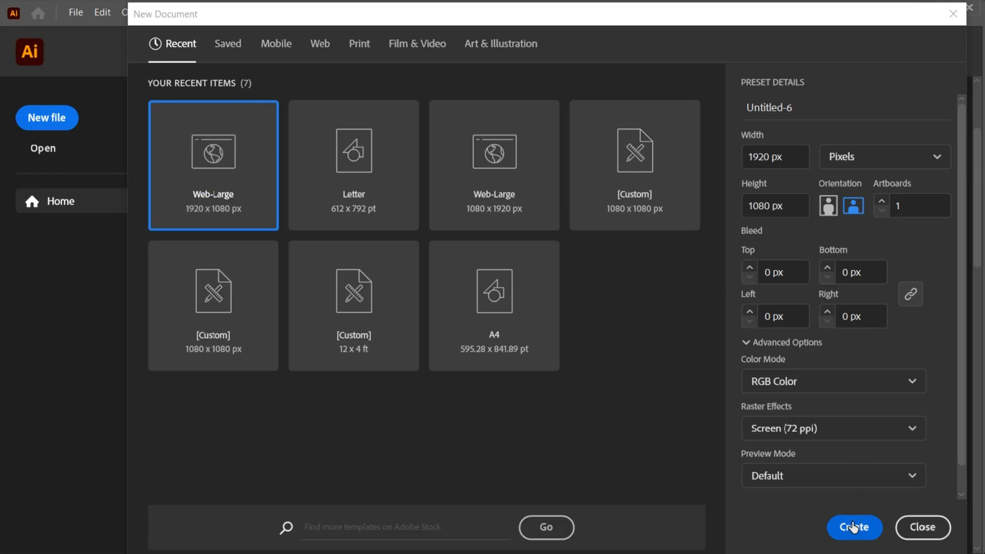
Create a 1920×1080 px document with a 1920×1080 rectangle aligned to the artboard.
click(854, 527)
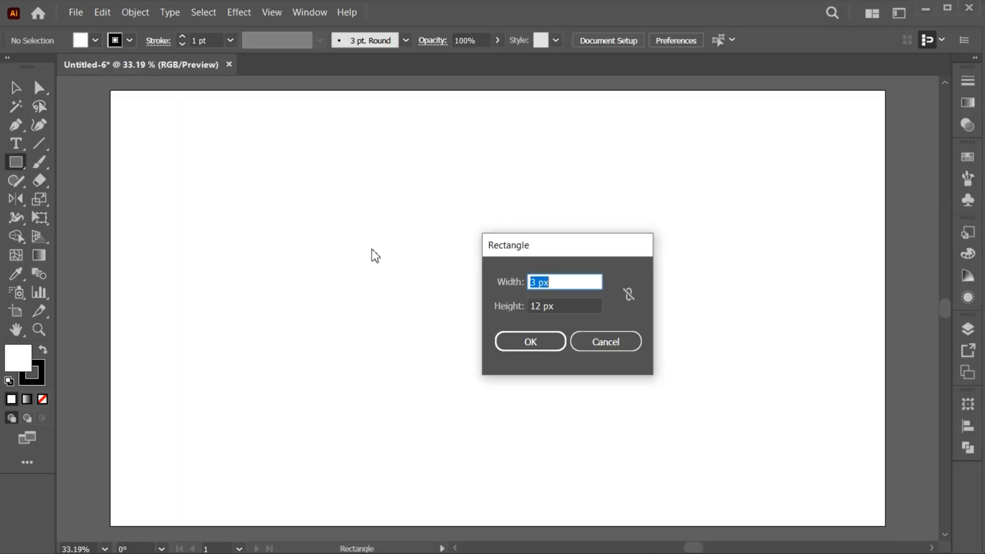
text(1920)
click(565, 305)
text(10)
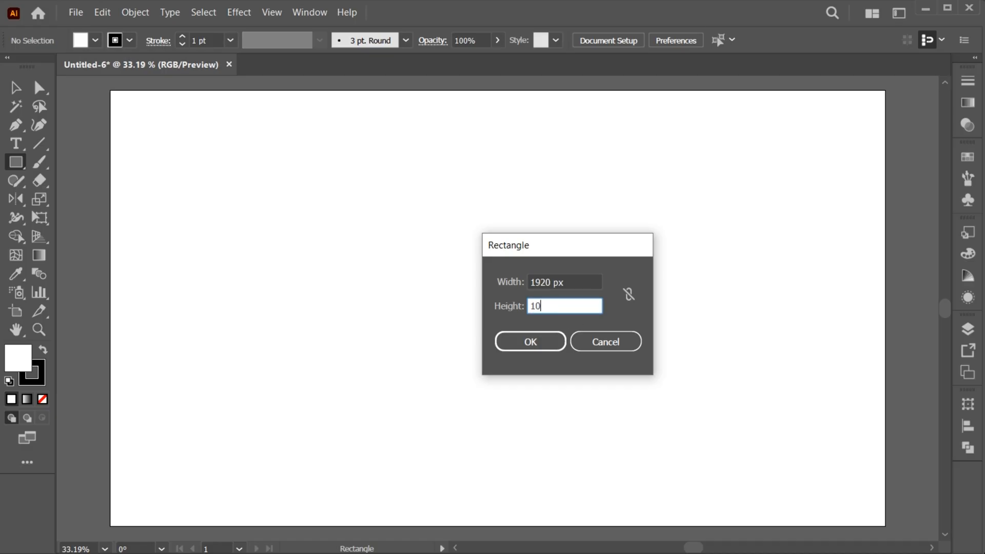
click(529, 341)
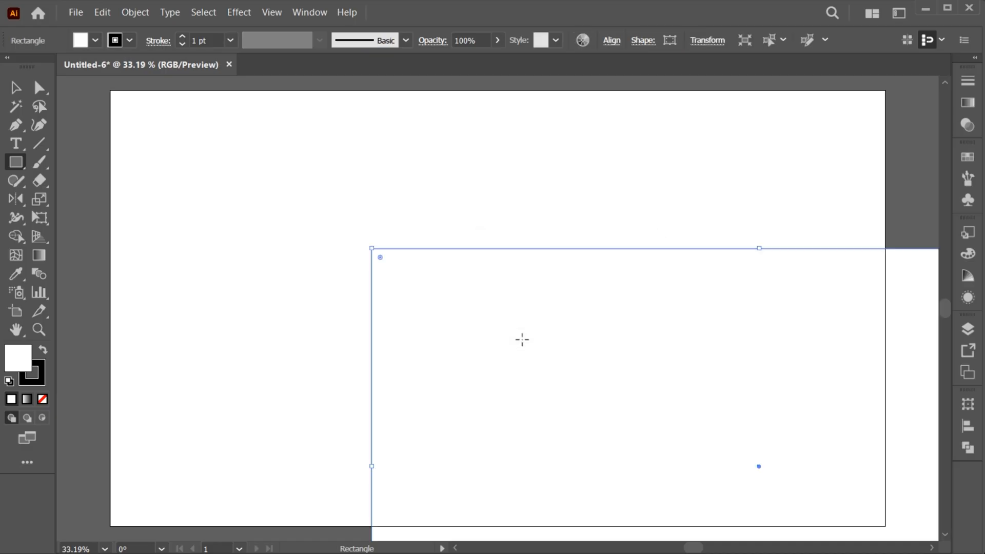
click(610, 40)
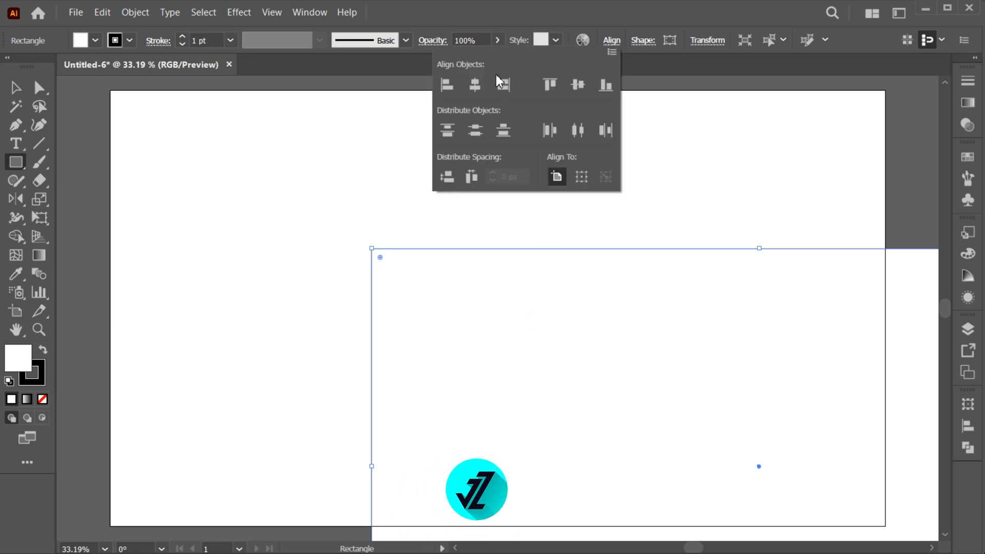
click(473, 85)
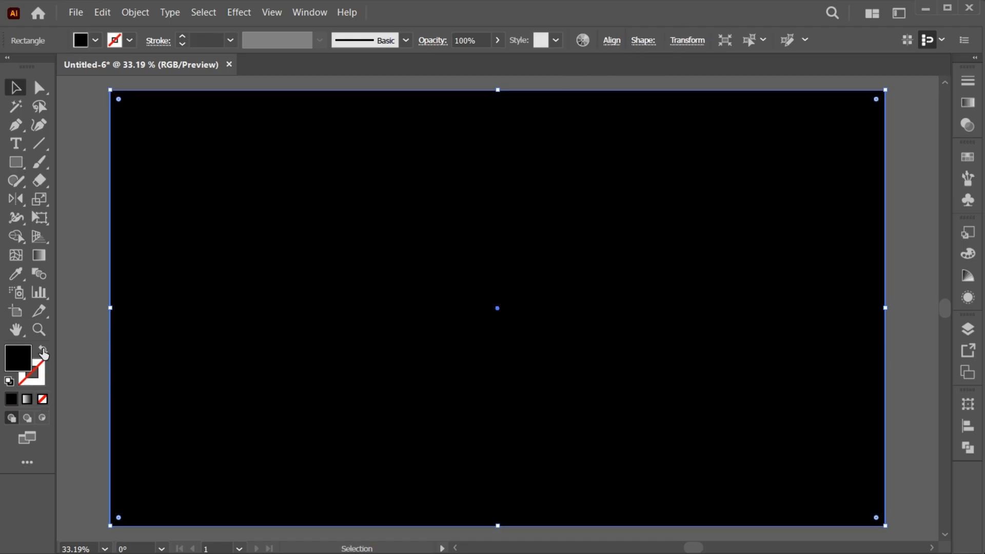
Lock the black background rectangle with Ctrl+2 and fit the artboard in the window.
click(135, 12)
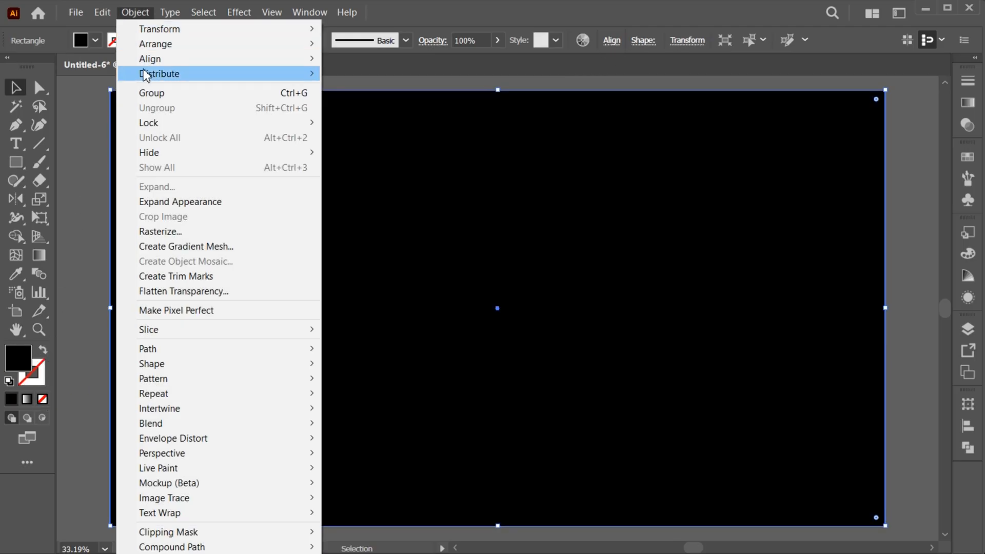
key(ctrl+2)
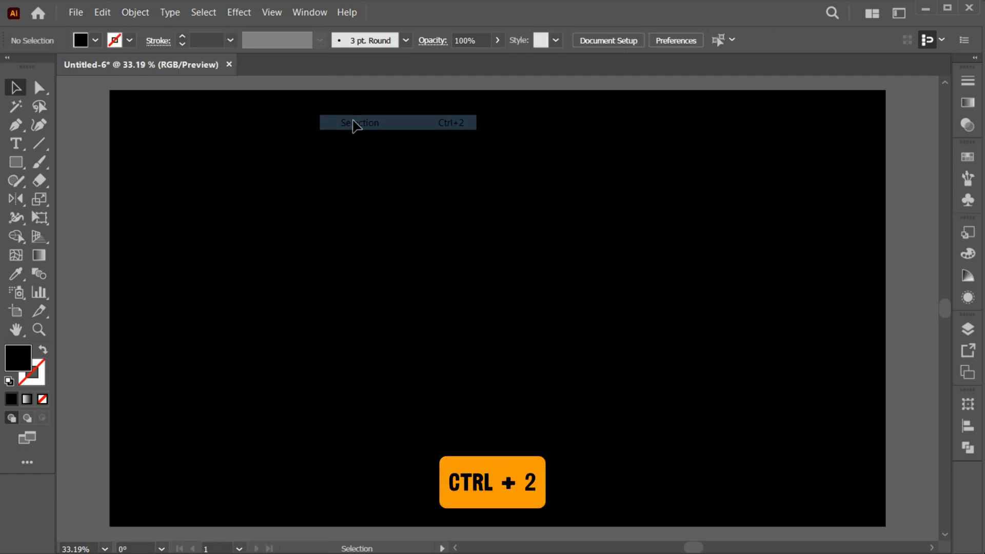
key(ctrl+2)
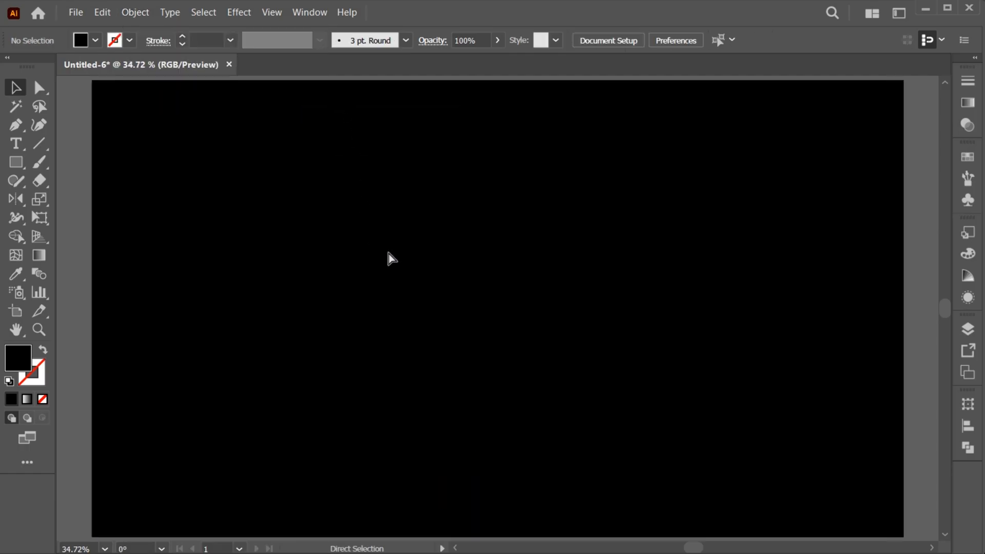
click(15, 88)
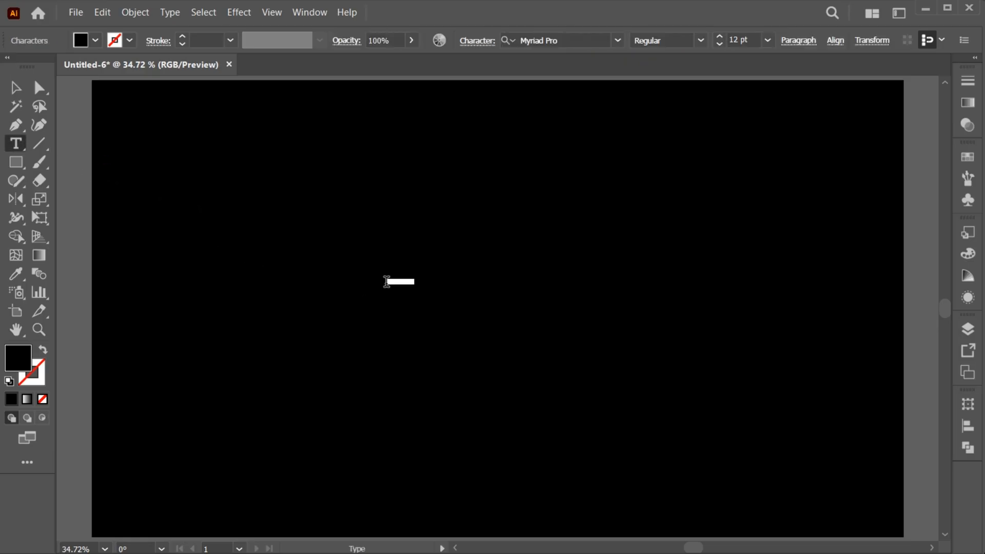
Type a white 72 pt letter S and set it in a bold display font.
click(767, 40)
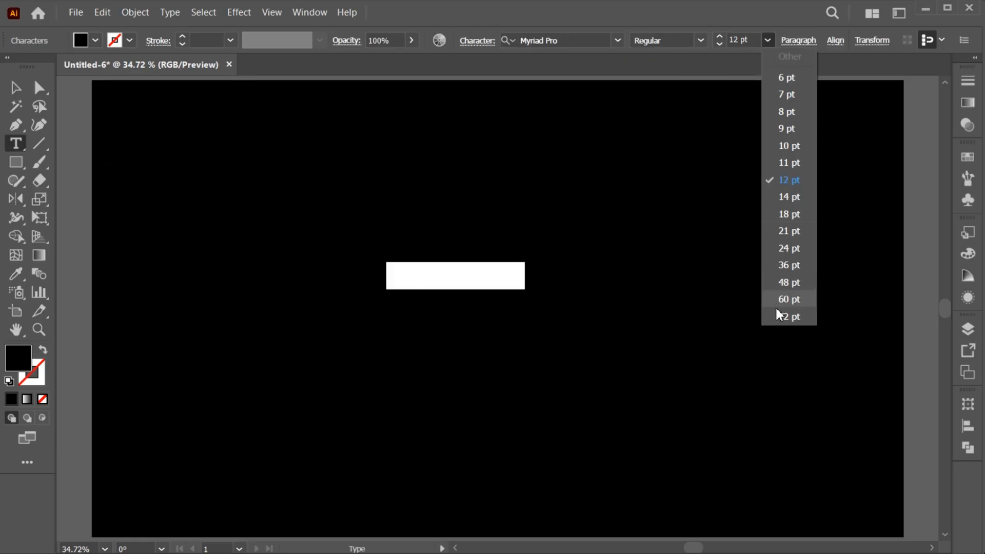
click(789, 316)
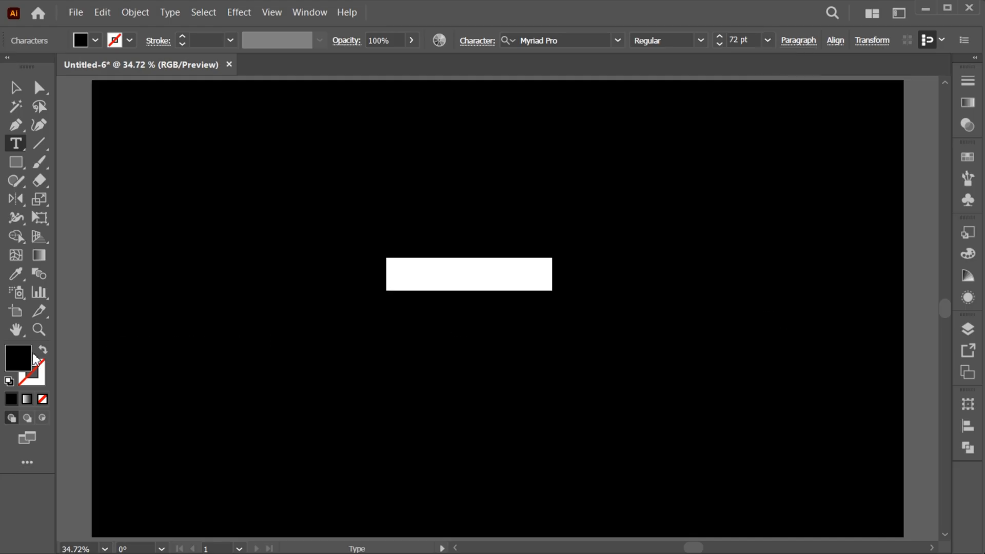
double_click(17, 358)
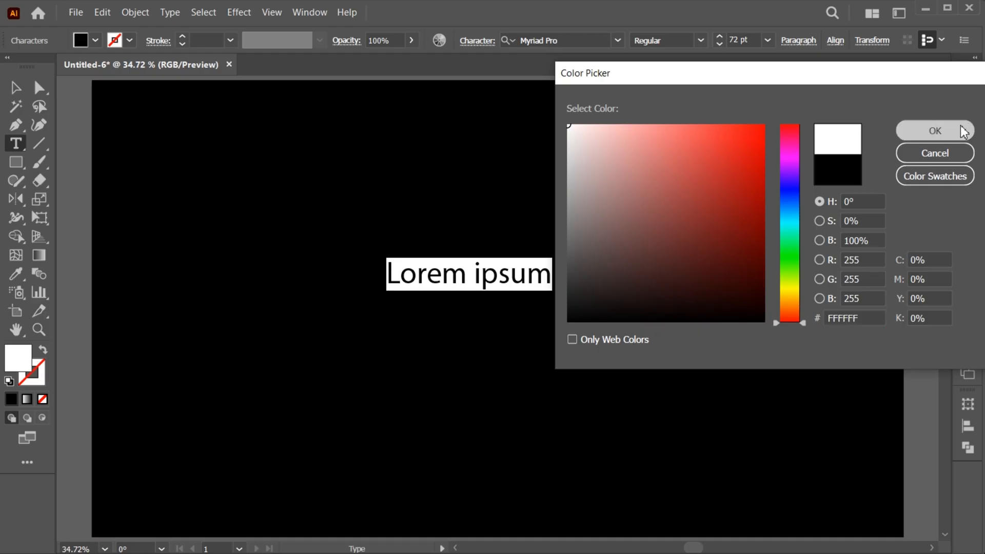
click(934, 131)
text(S)
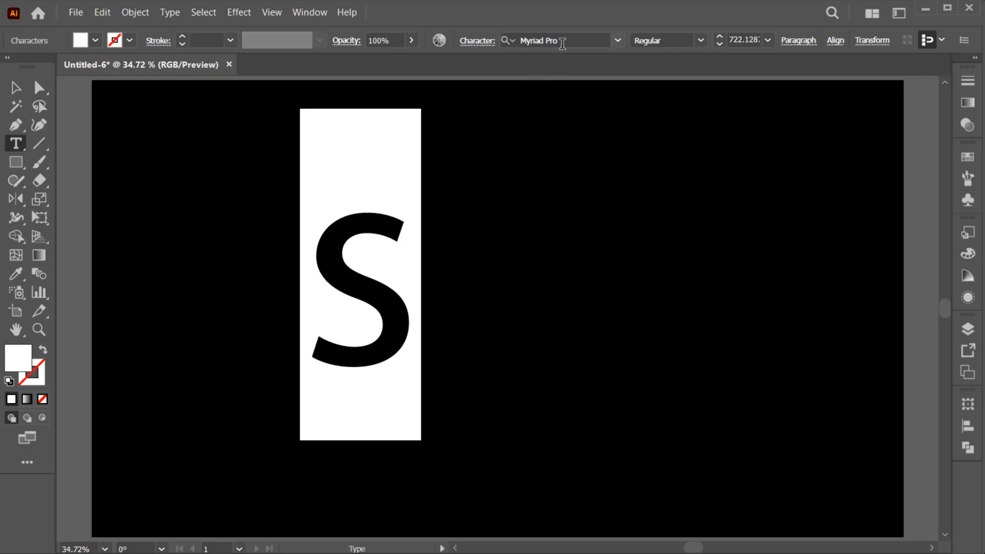
text(sf sp)
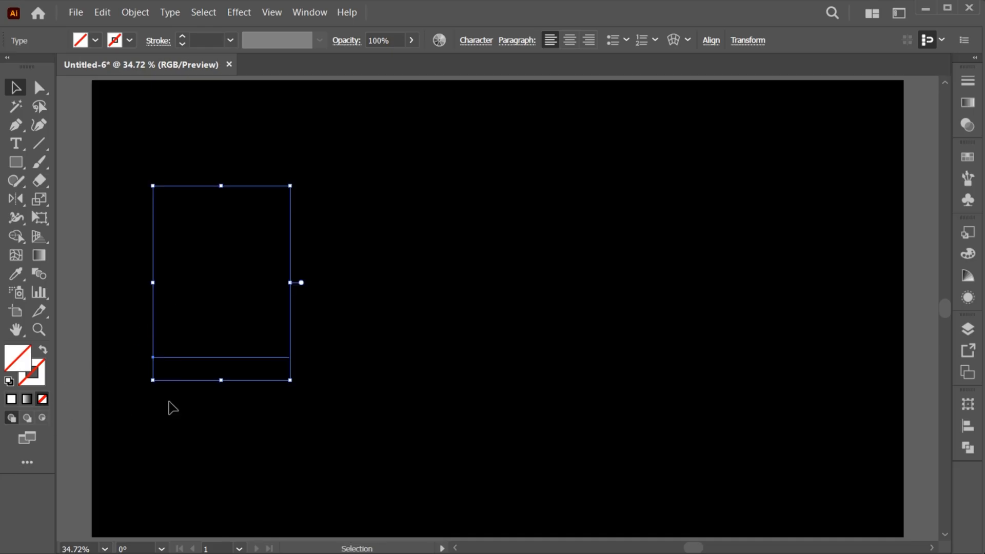
Add a white-to-black linear gradient fill to the S and show the Gradient panel.
click(966, 296)
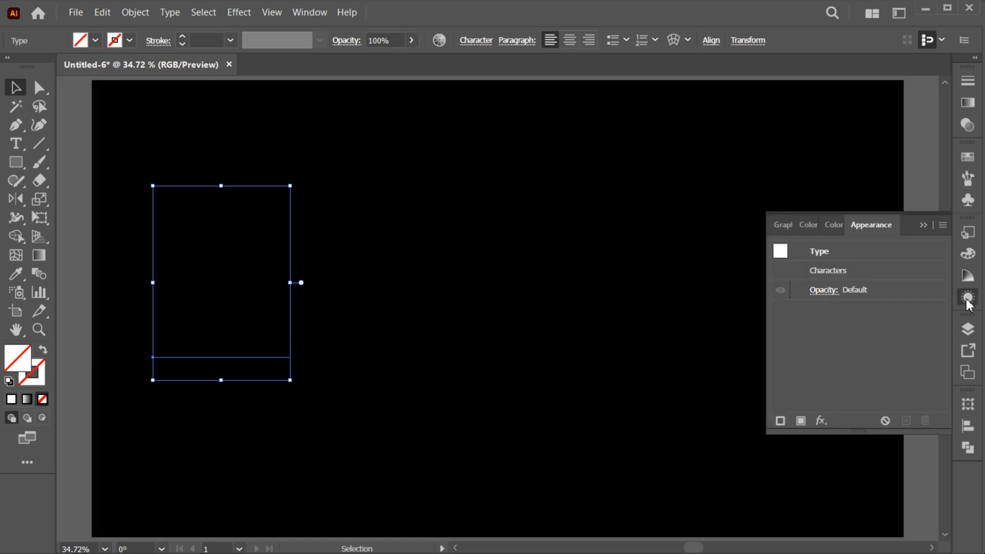
click(309, 11)
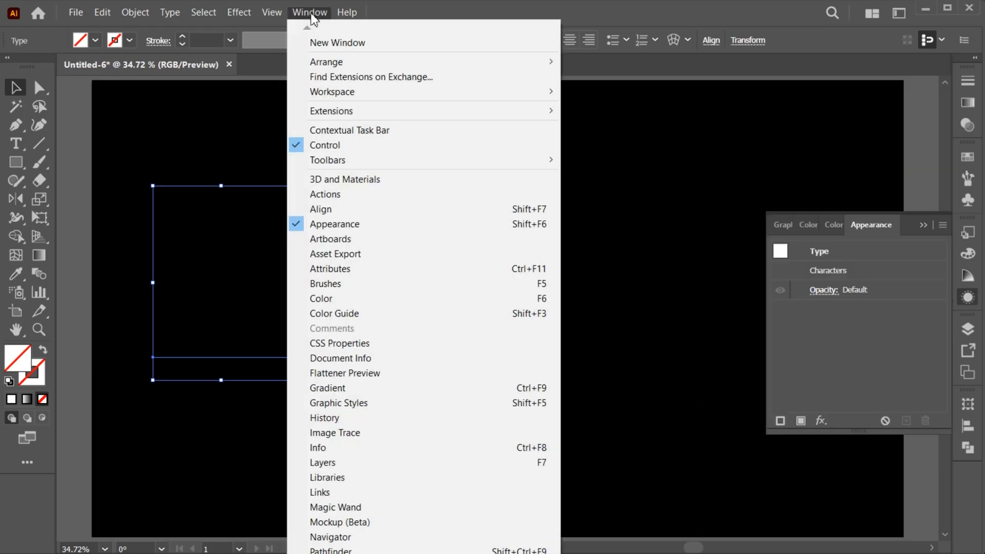
mouse_move(384, 224)
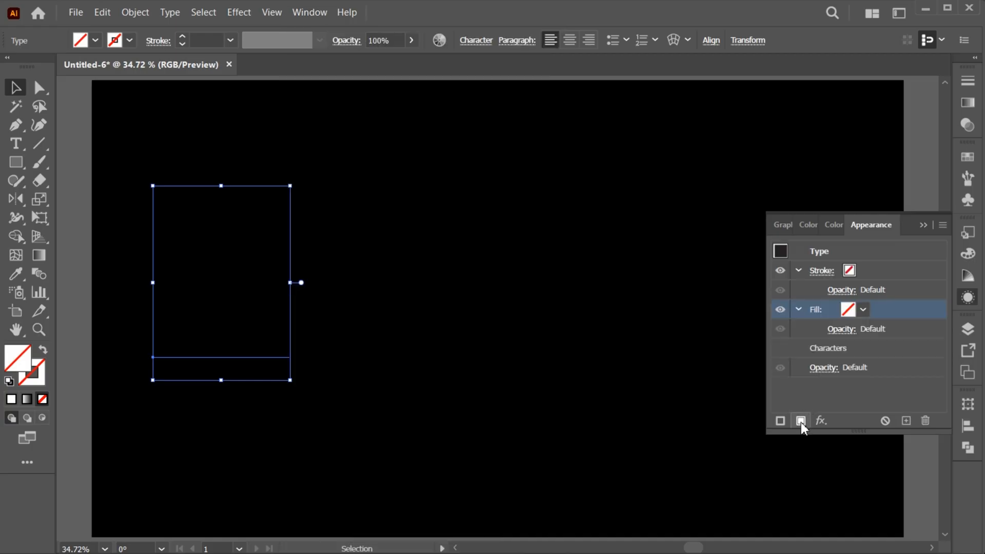
click(862, 309)
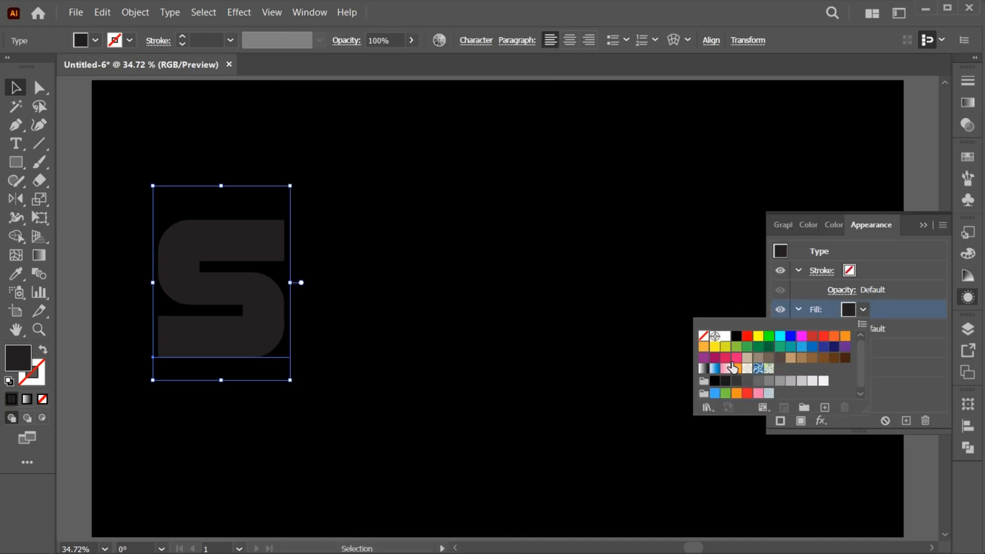
click(734, 368)
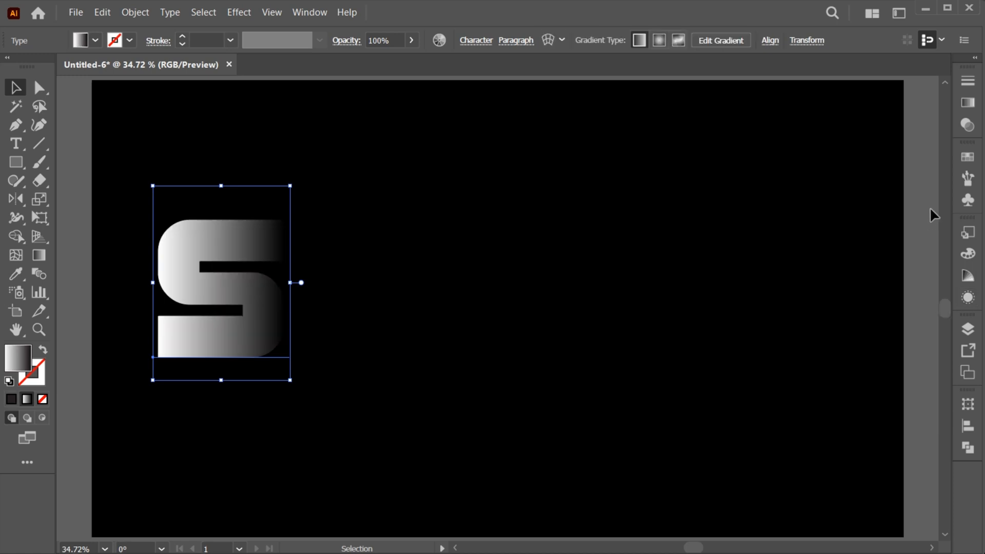
click(966, 103)
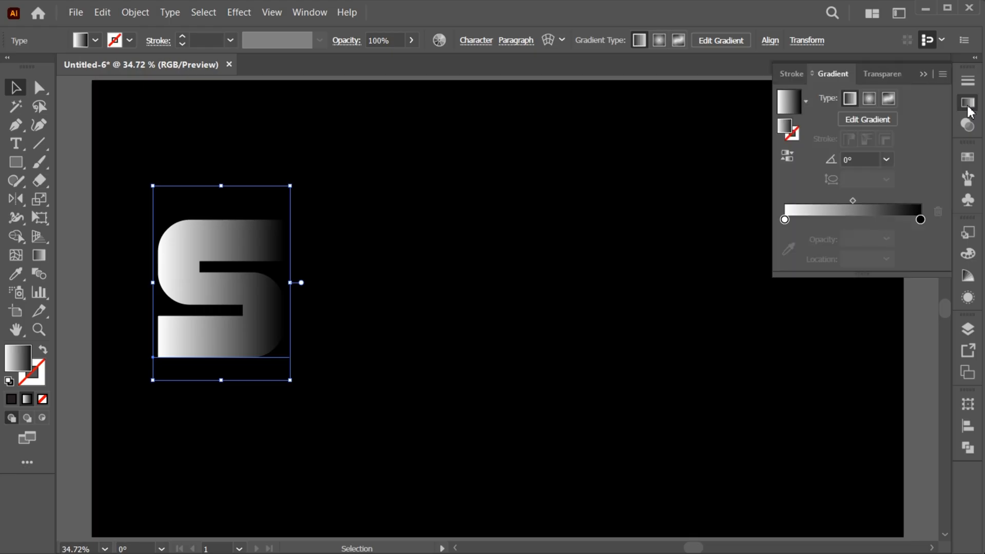
mouse_move(920, 220)
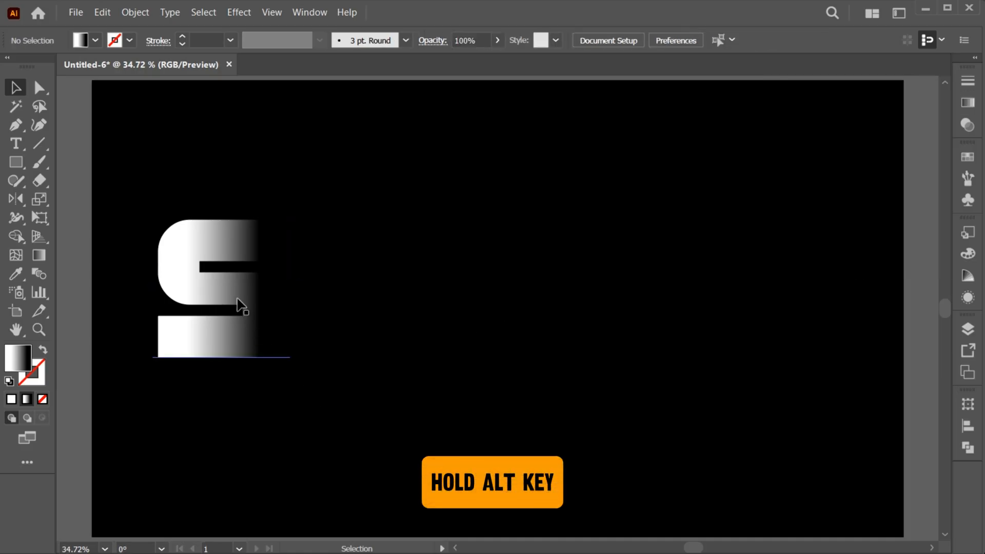
Alt-drag a copy of the gradient S to the right to start the next letter.
drag(213, 283, 317, 283)
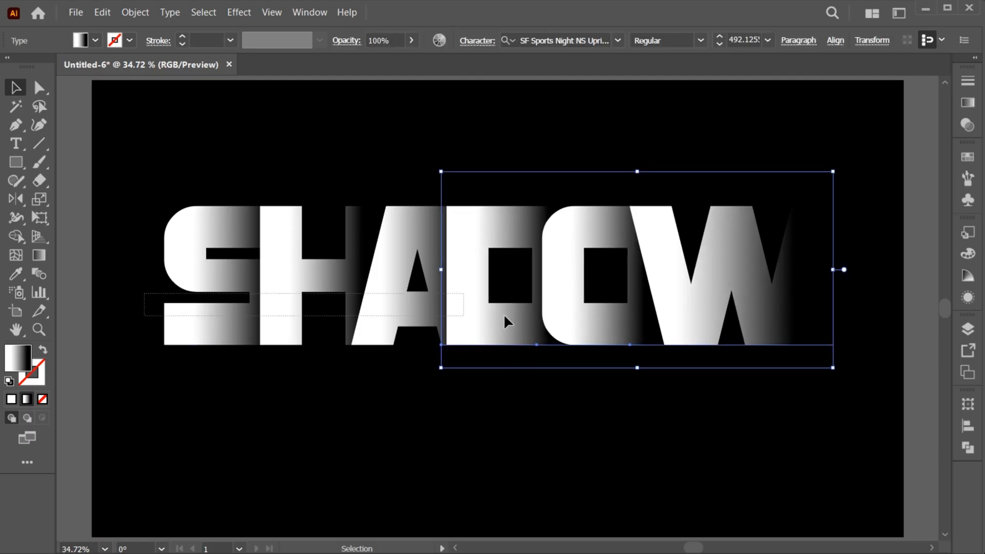
Select and group all SHADOW letters with Ctrl+G, then duplicate the group below.
click(39, 87)
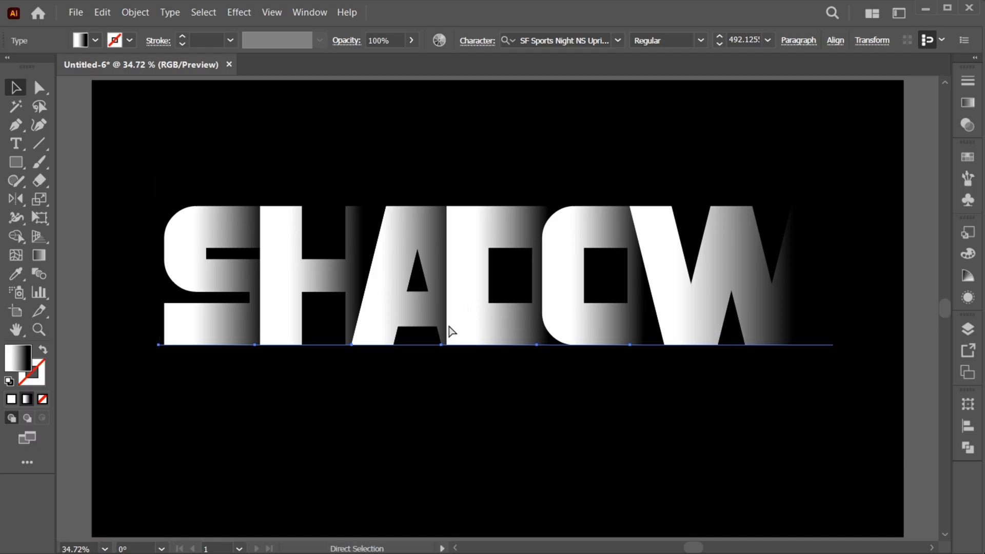
key(ctrl+g)
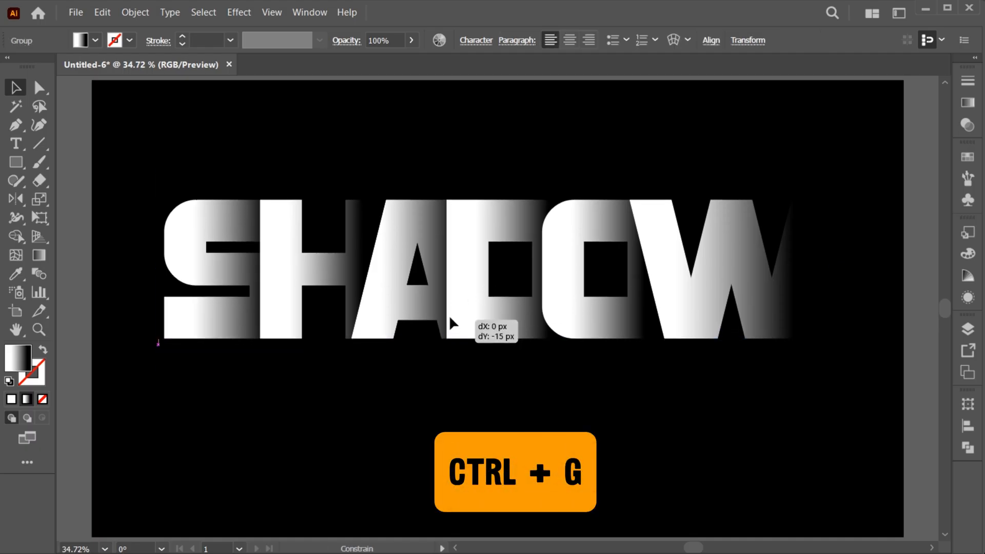
key(ctrl+g)
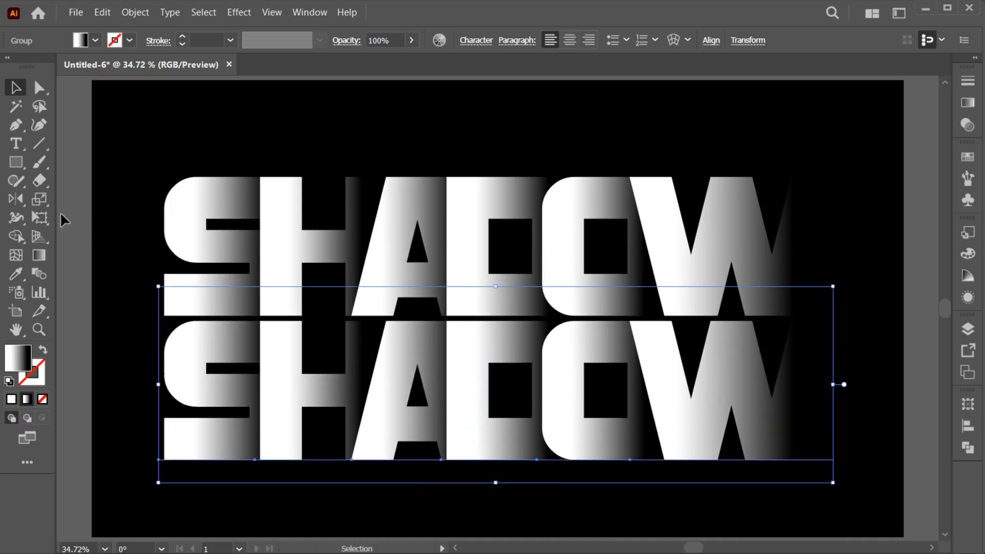
Reflect the lower SHADOW copy across the horizontal axis so it hangs upside down.
click(15, 199)
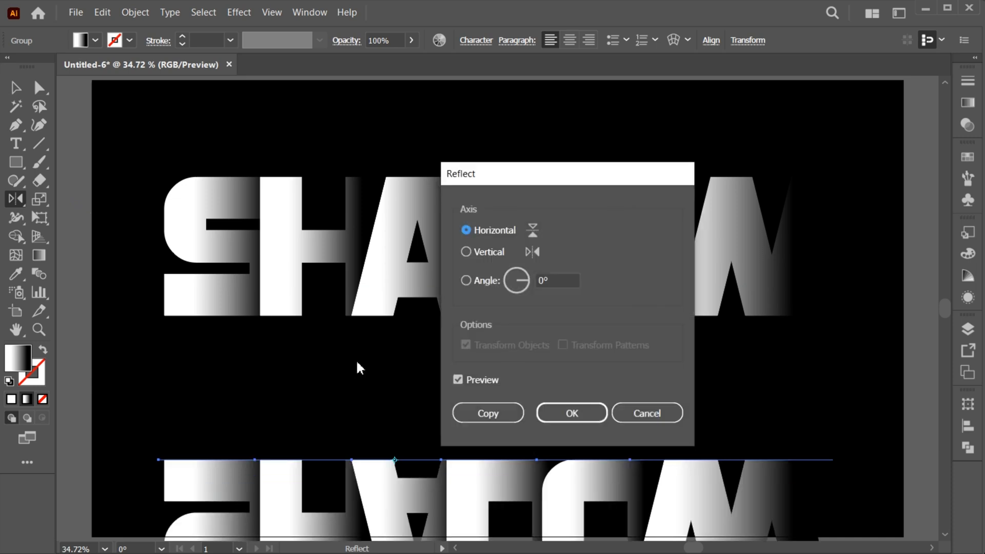
mouse_move(570, 412)
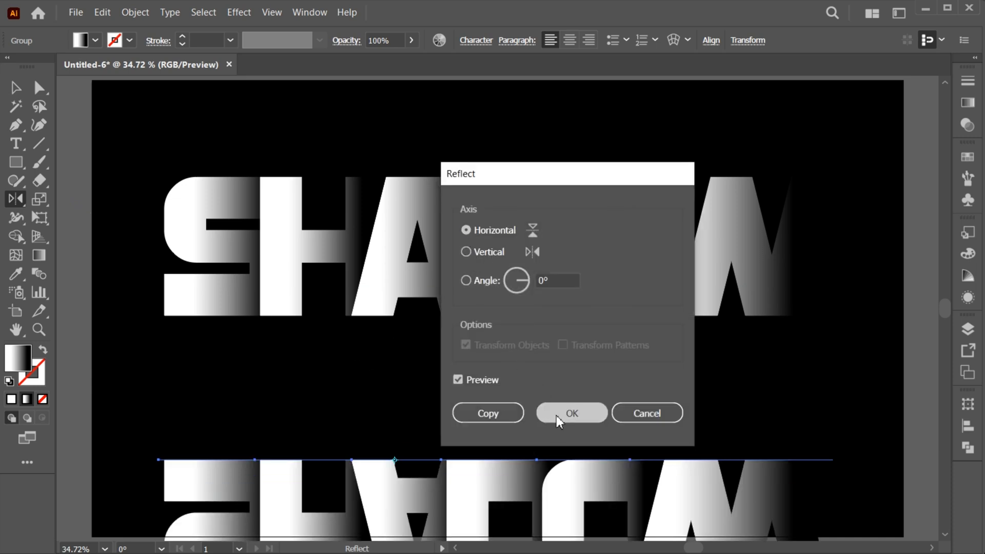
click(571, 413)
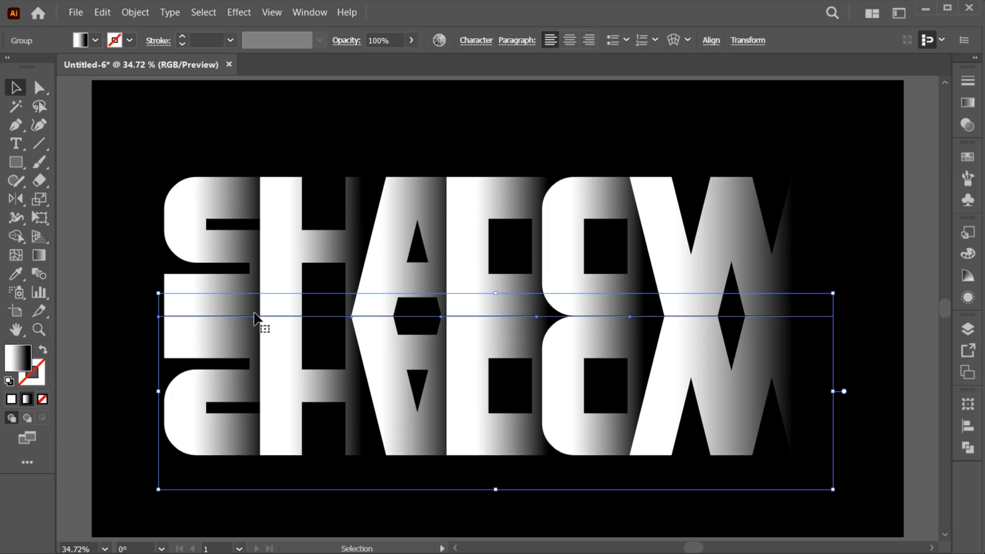
click(15, 162)
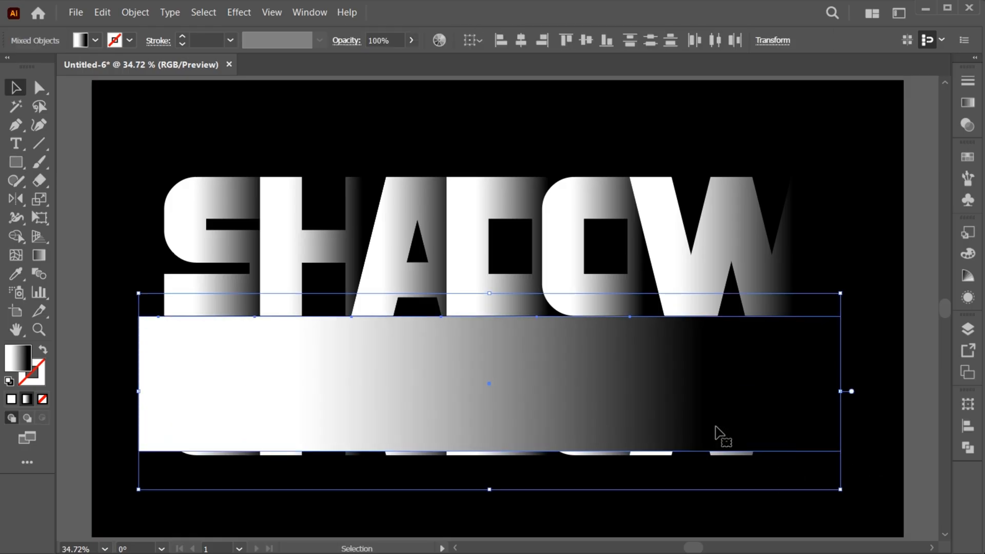
Make the gradient rectangle an opacity mask on the flipped copy and edit it to fade vertically.
click(968, 125)
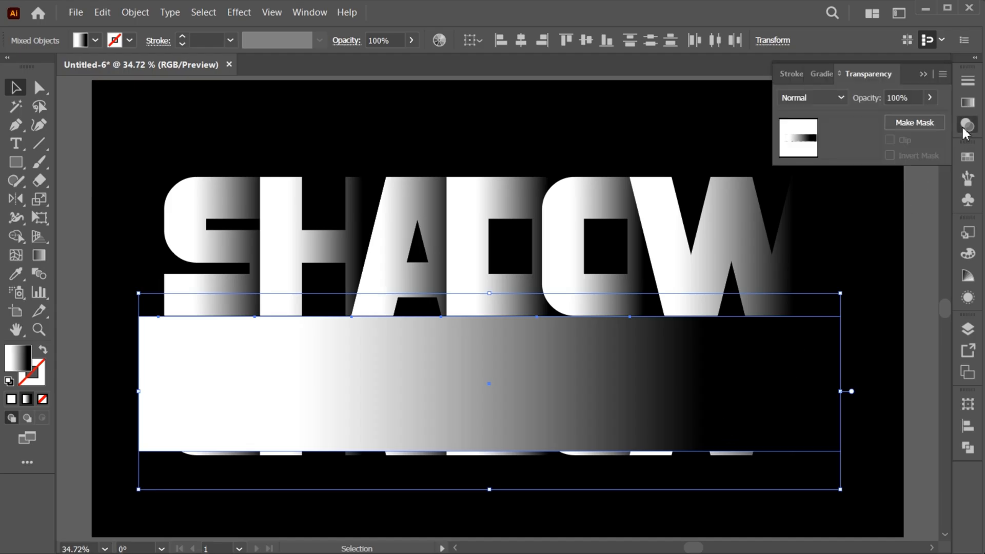
click(913, 123)
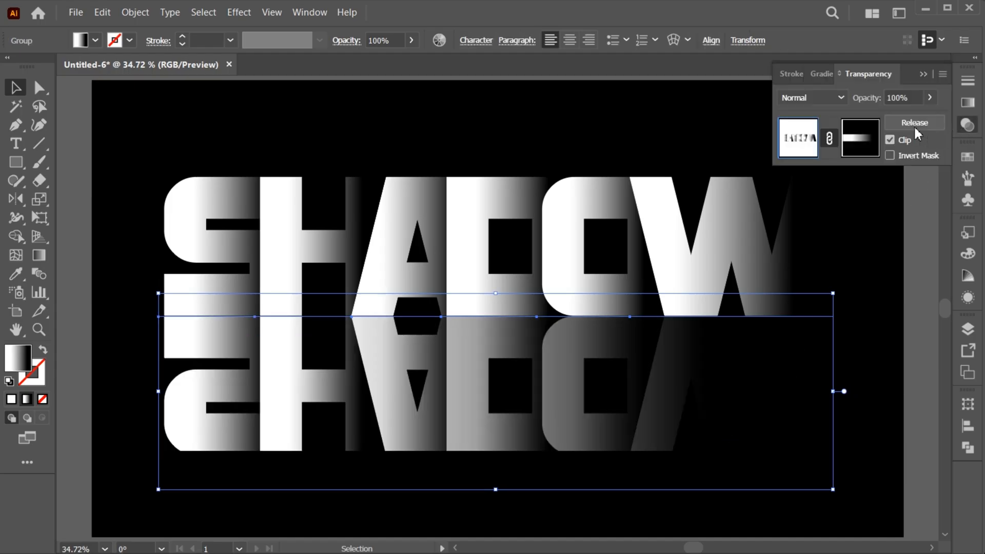
click(859, 138)
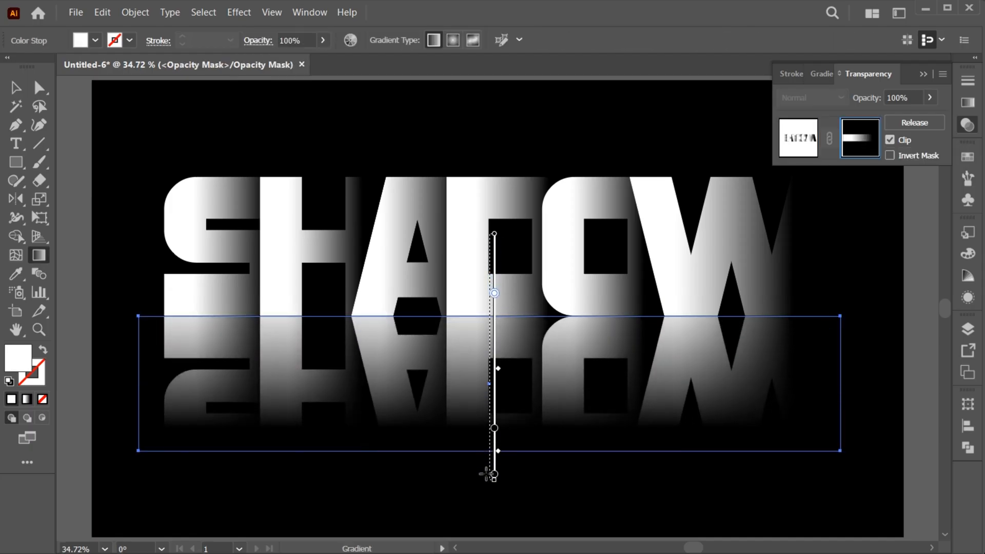
click(14, 87)
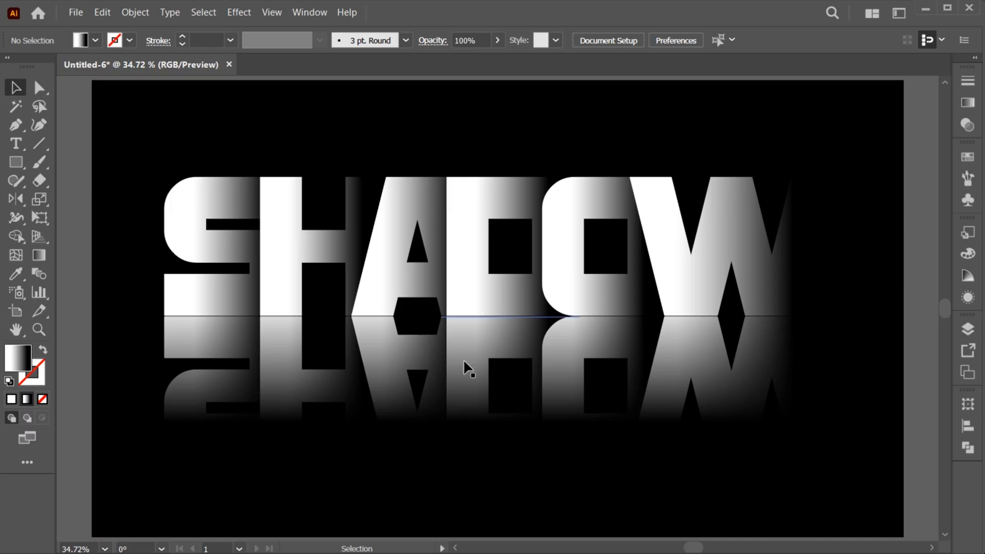
Type the TEXT EFFECT subtitle above SHADOW and give it a white fill.
click(15, 143)
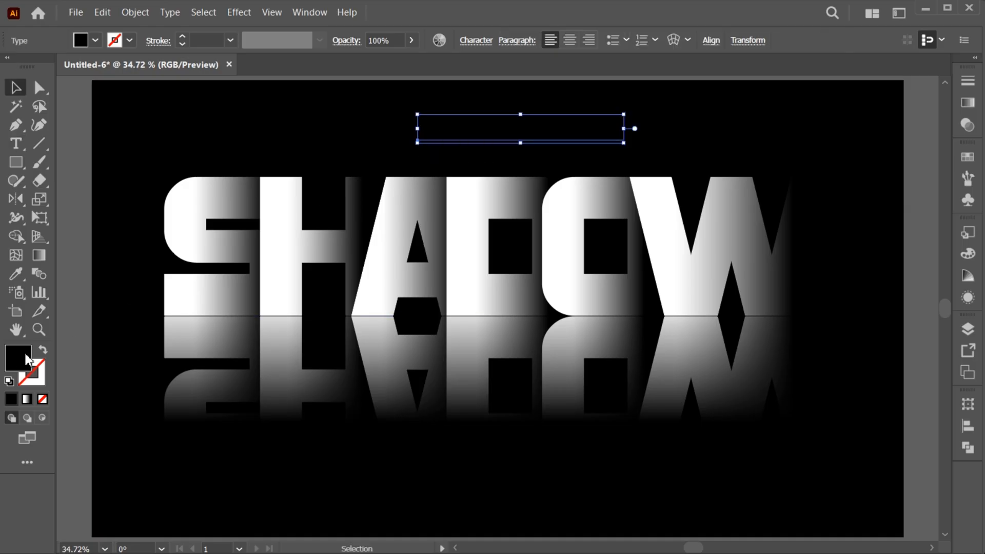
double_click(17, 357)
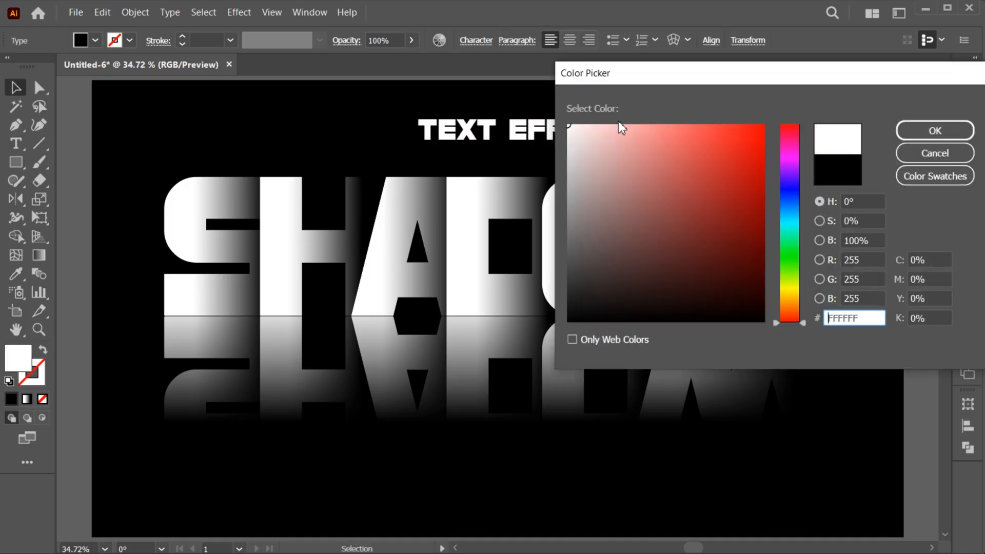
click(934, 131)
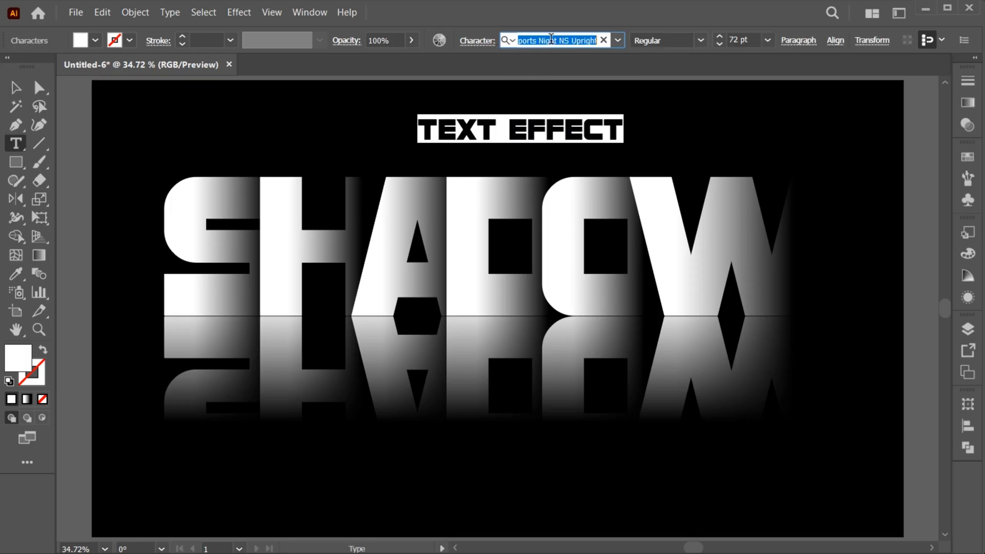
Set the subtitle to Gotham Medium with wide letter tracking, then deselect.
text(gotham)
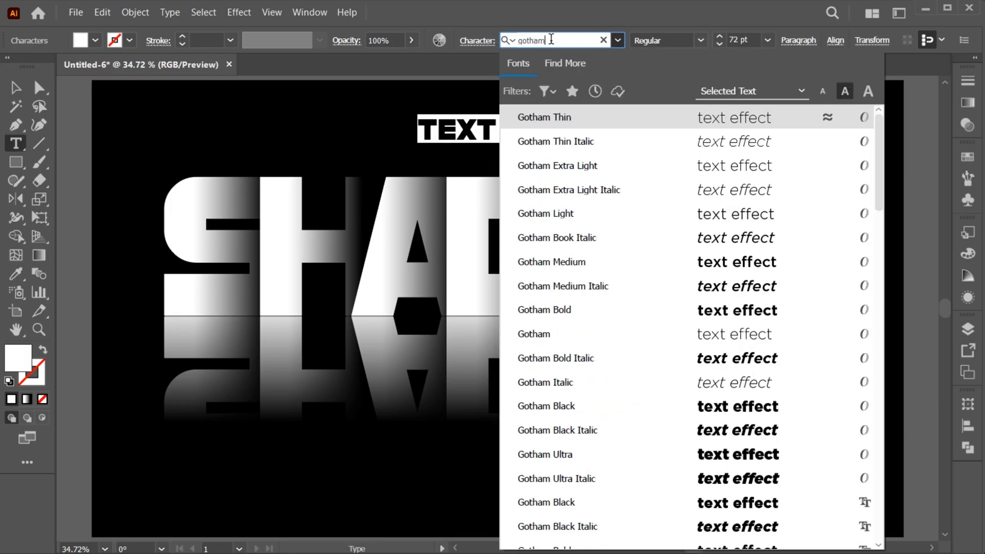
click(551, 262)
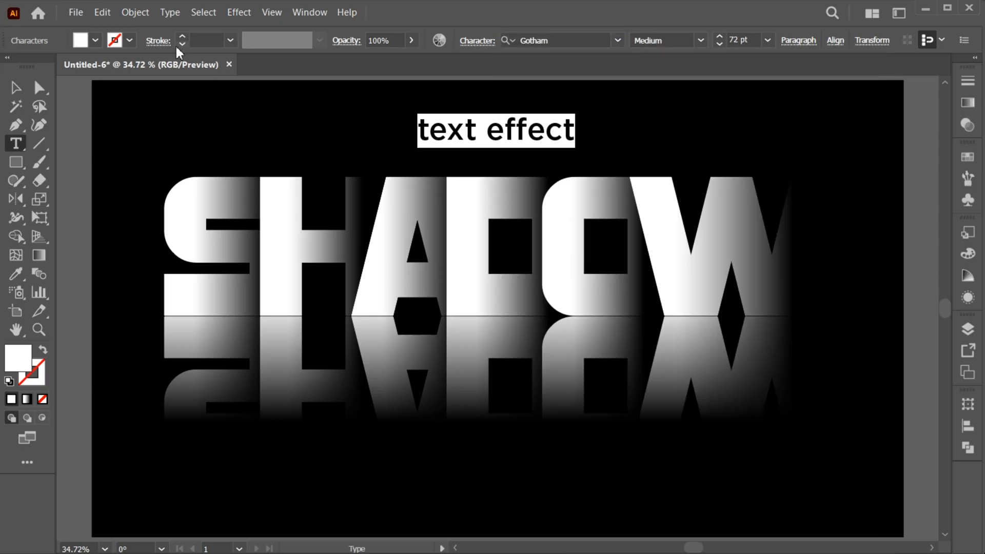
click(425, 221)
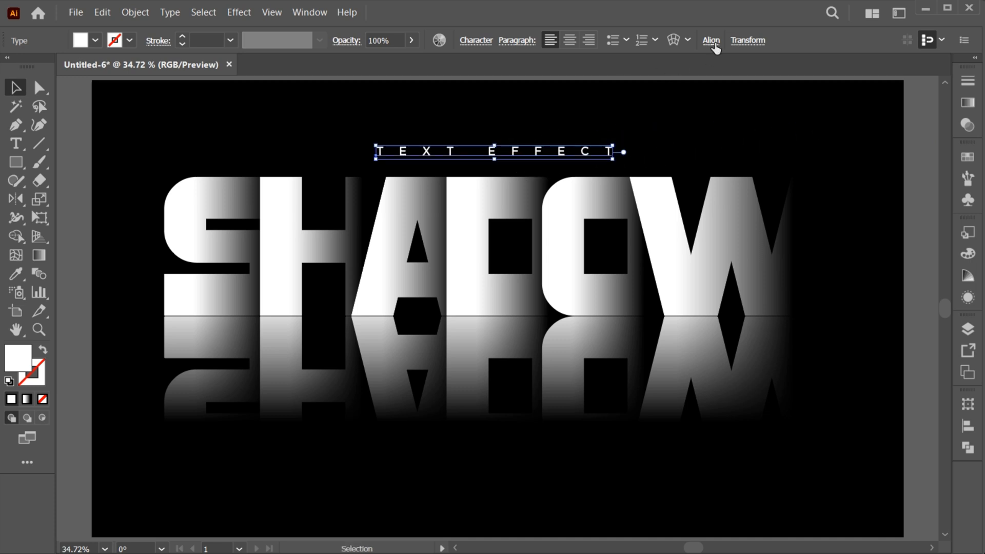
click(656, 127)
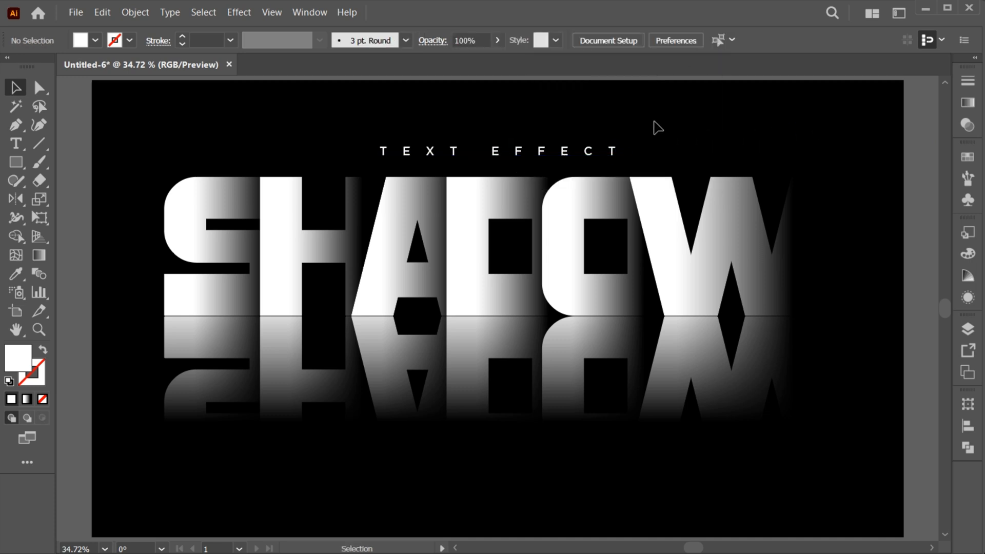
mouse_move(655, 501)
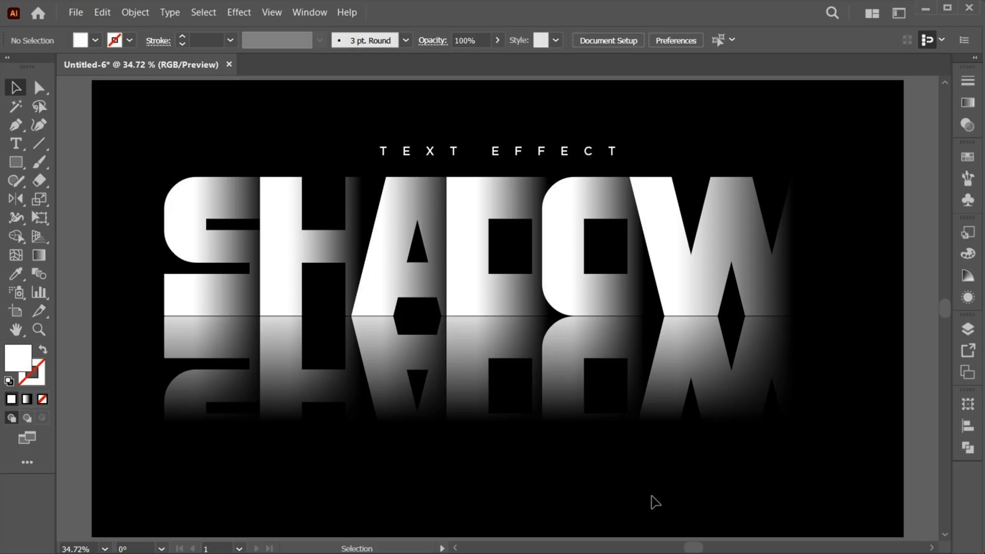